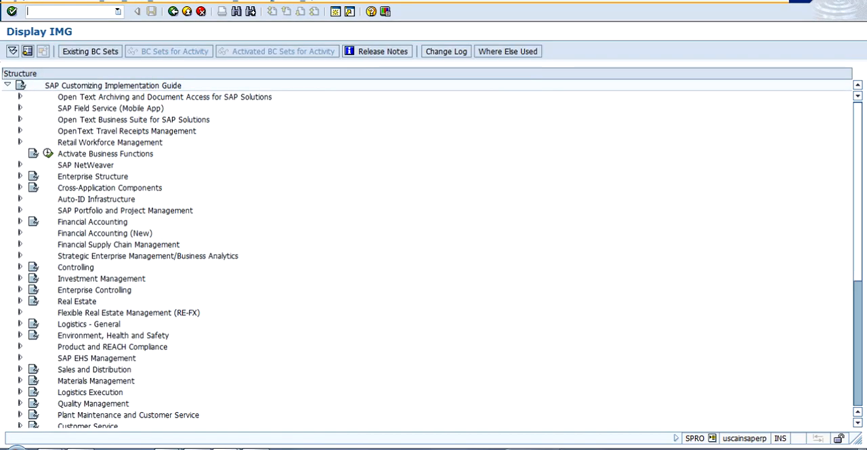
# Step: Expand Controlling and Profitability Analysis down to the Flows of Actual Values activities
pyautogui.click(125, 210)
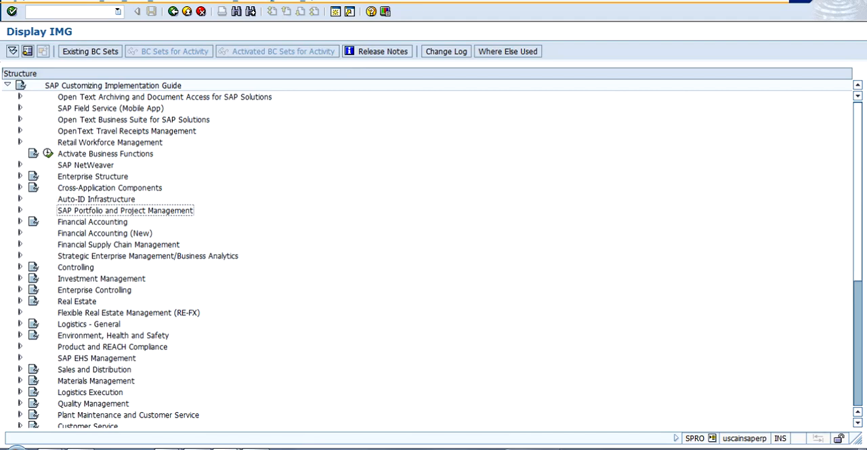
pyautogui.click(105, 233)
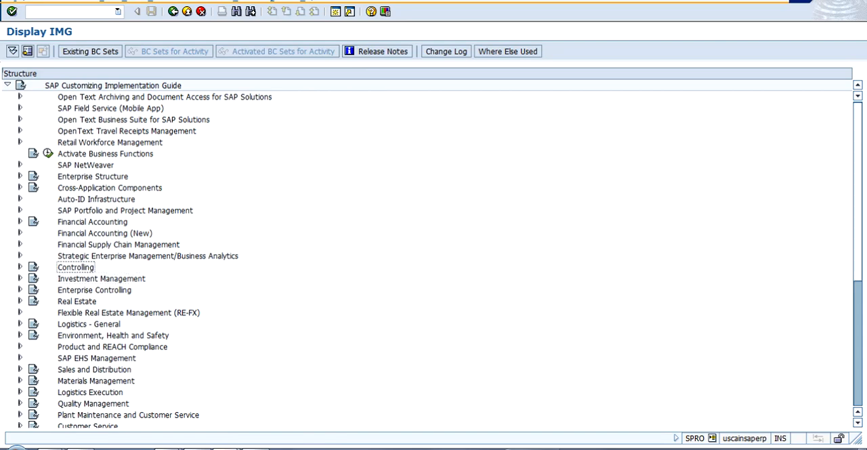
pyautogui.click(21, 267)
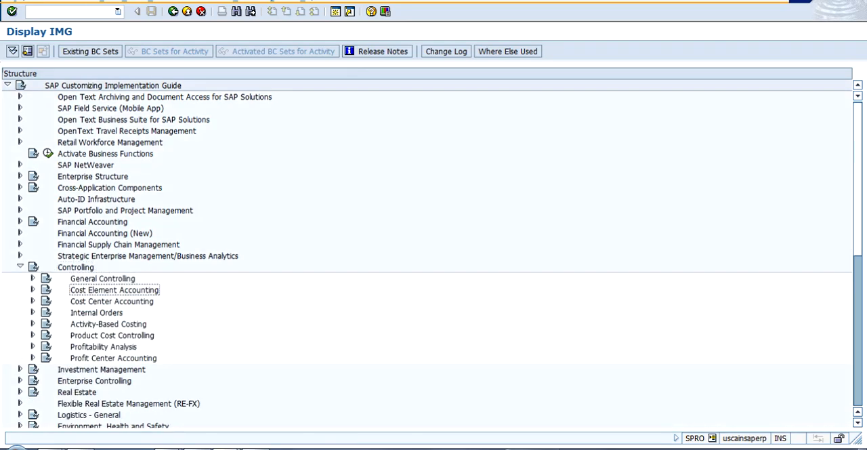
pyautogui.click(113, 358)
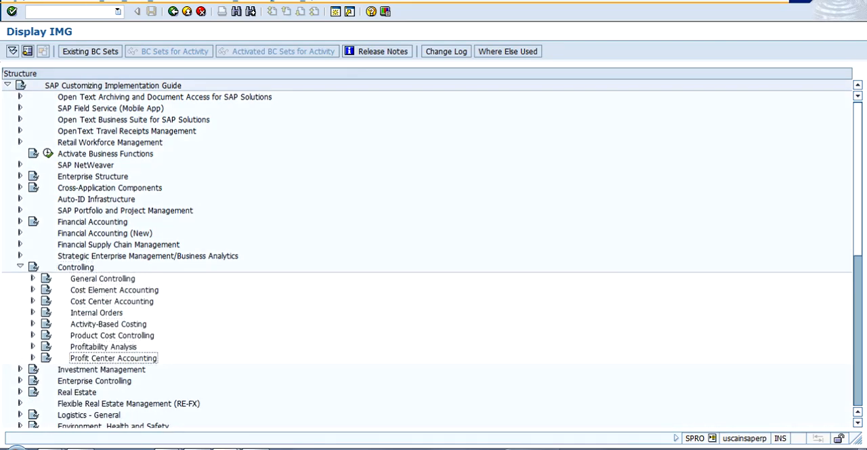
pyautogui.click(31, 346)
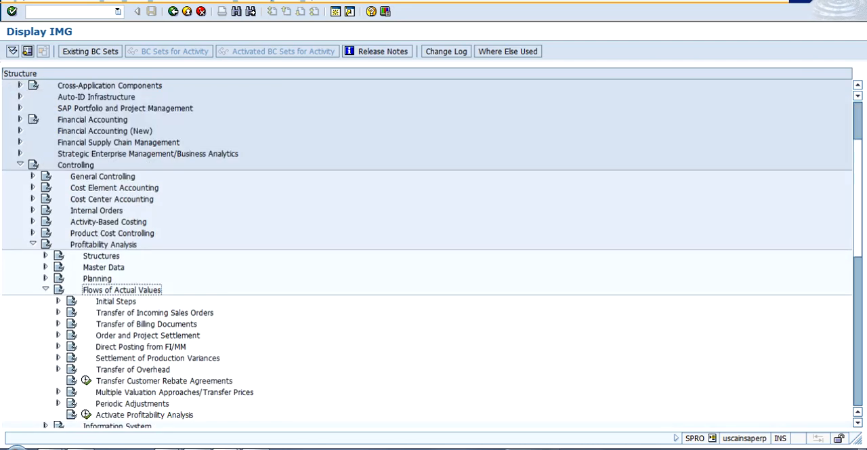
pyautogui.scroll(-3)
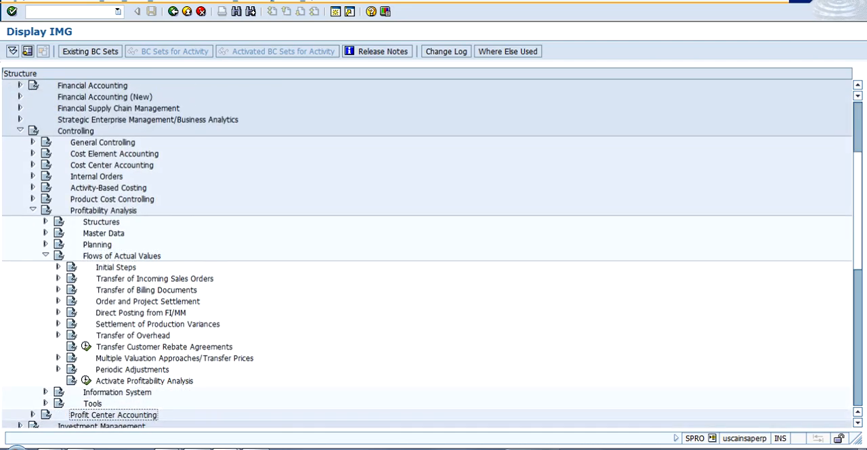
# Step: Select the Flows of Actual Values node in the IMG tree
pyautogui.click(115, 267)
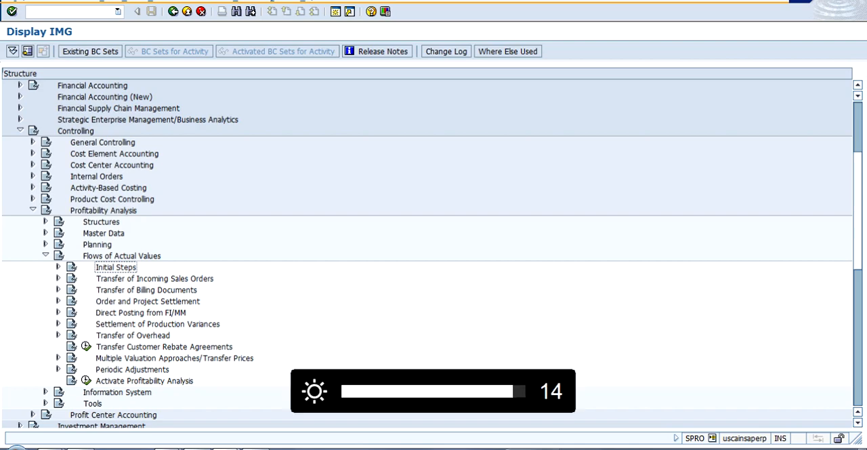
# Step: Expand the Transfer of Incoming Sales Orders and Transfer of Billing Documents branches
pyautogui.click(57, 278)
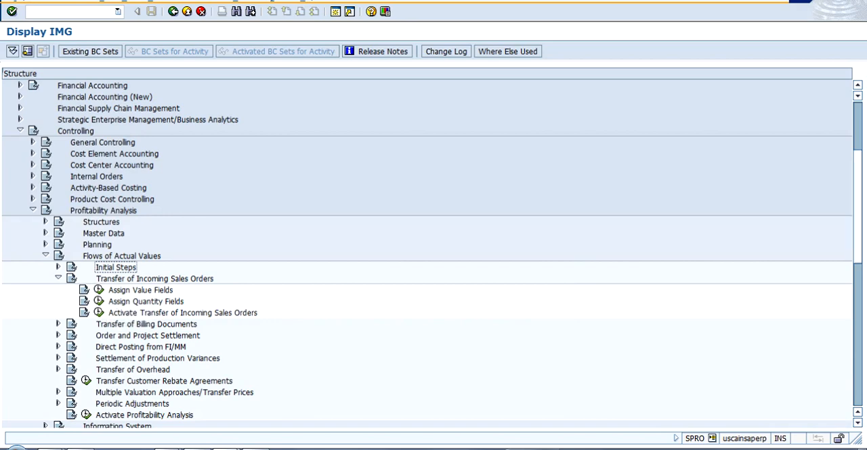
pyautogui.click(57, 323)
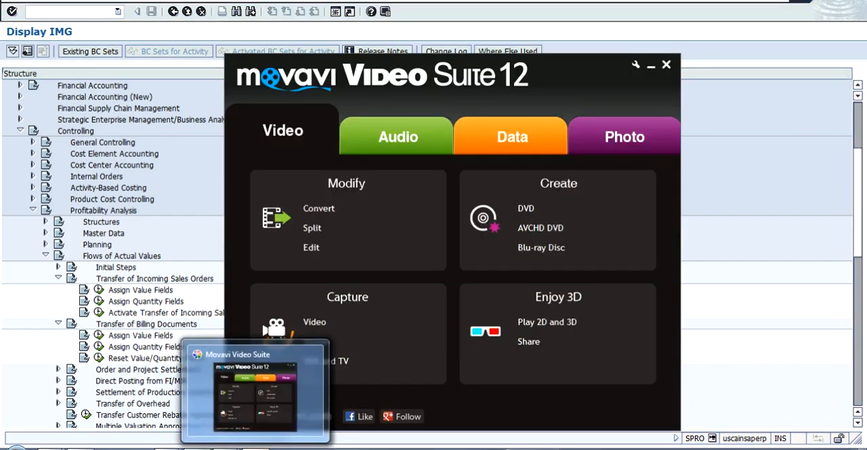
# Step: Close the Movavi Video Suite 12 launcher window
pyautogui.click(666, 64)
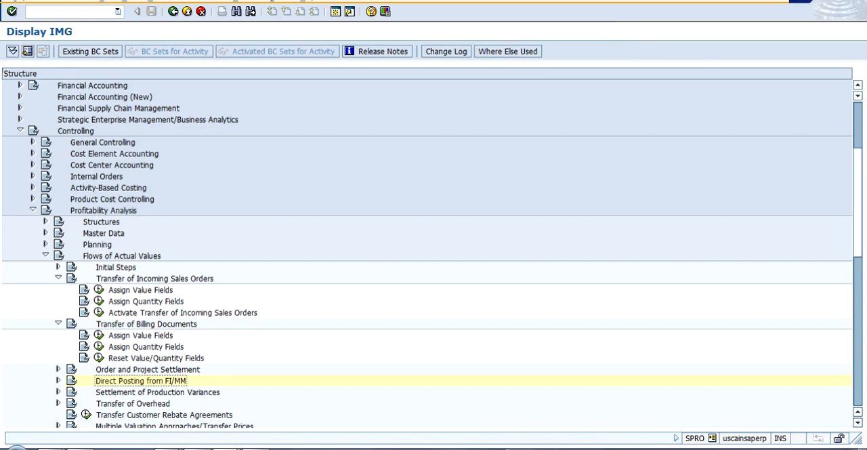
# Step: Start the KE4I activity to bring up the Set Operating Concern dialog
pyautogui.click(183, 312)
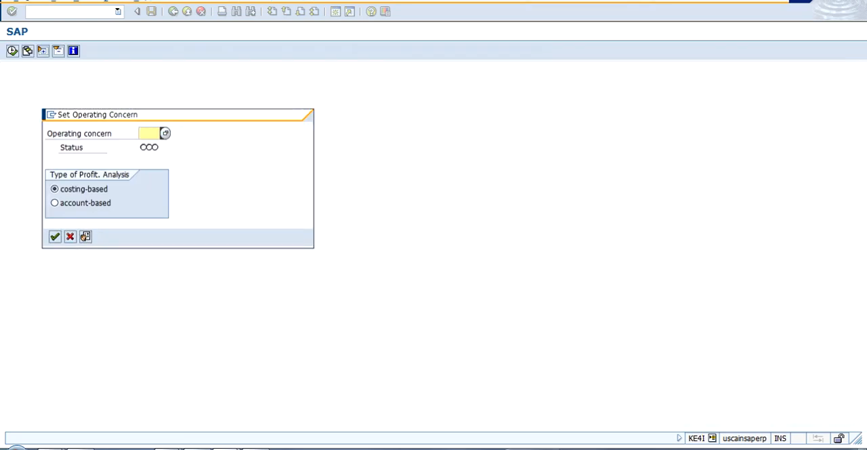
# Step: Set operating concern IDEA, costing-based, and open its SD condition assignment table
pyautogui.click(149, 133)
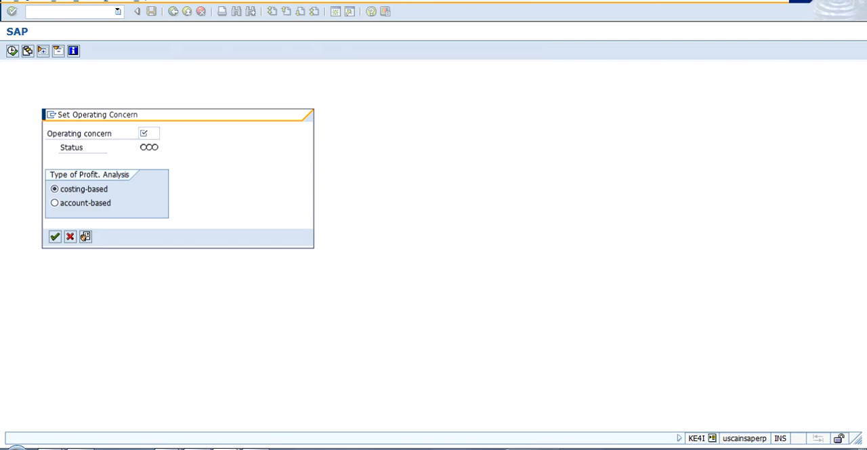
pyautogui.click(143, 133)
pyautogui.write('IDEA')
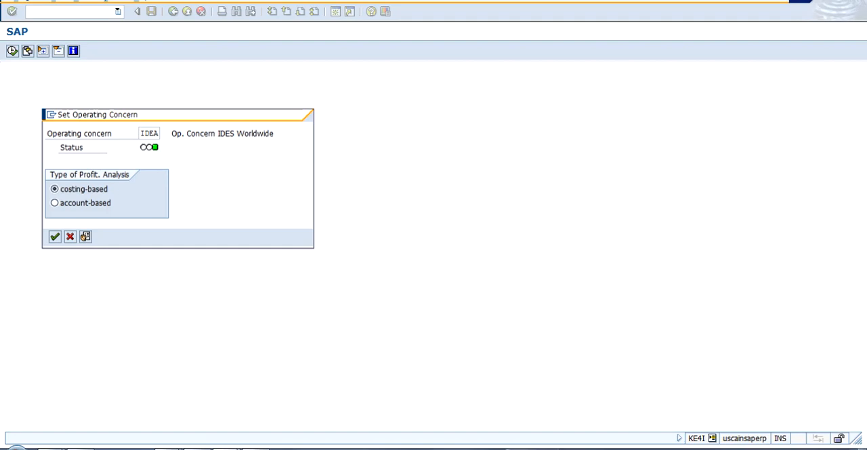
pyautogui.click(55, 237)
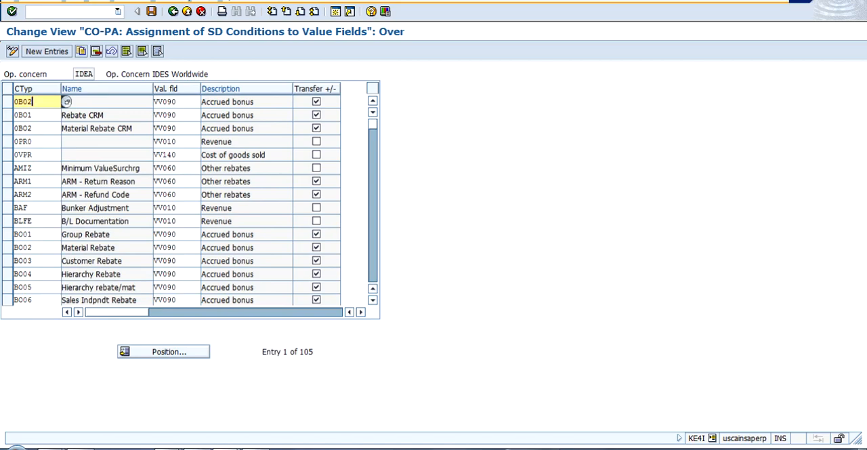
# Step: Open the Condition Type possible-values list showing 500 entries
pyautogui.click(67, 102)
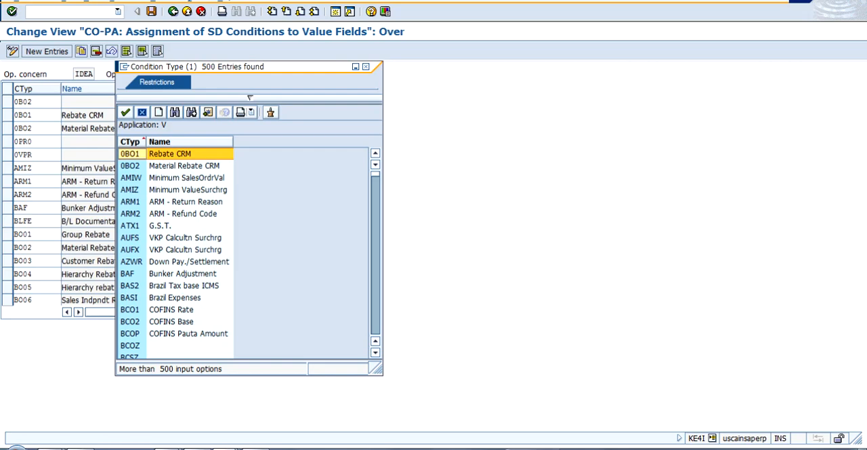
# Step: Close the condition type list and scroll the table to entry 16, BO06
pyautogui.scroll(-3)
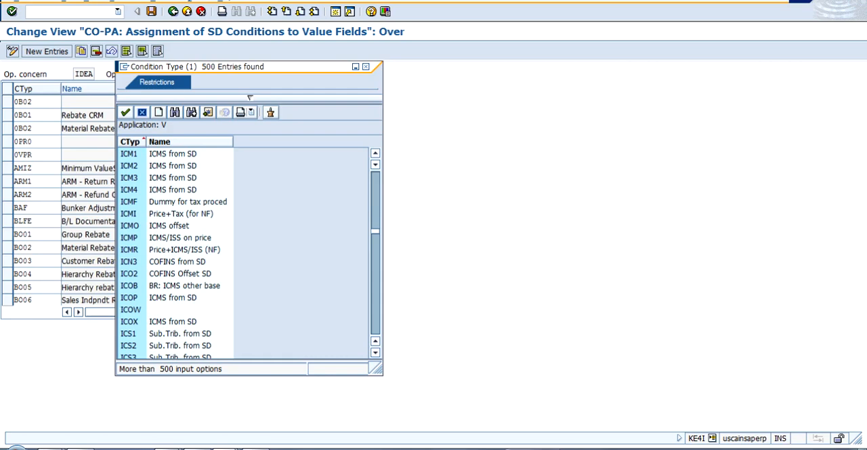
pyautogui.scroll(-3)
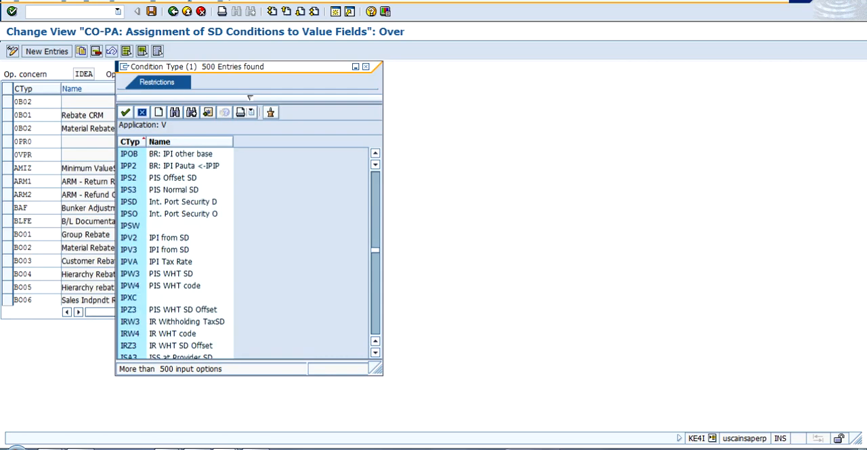
pyautogui.scroll(-3)
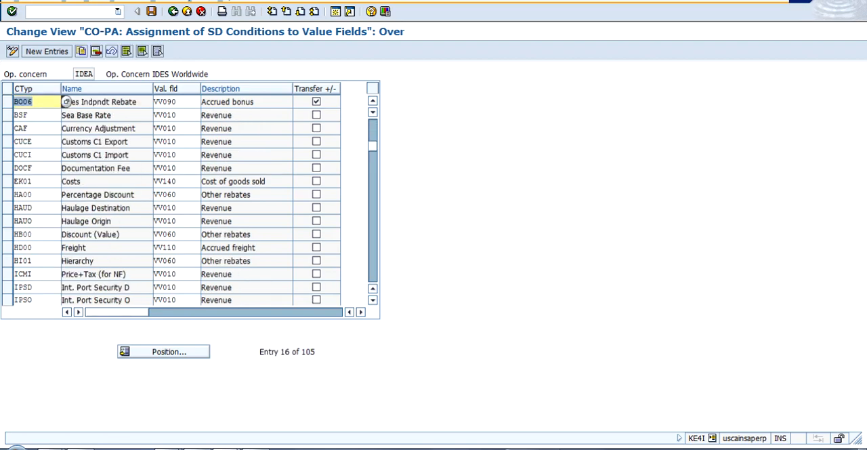
# Step: Scroll the assignment table to entry 31 of 105, starting at IPSO
pyautogui.scroll(-3)
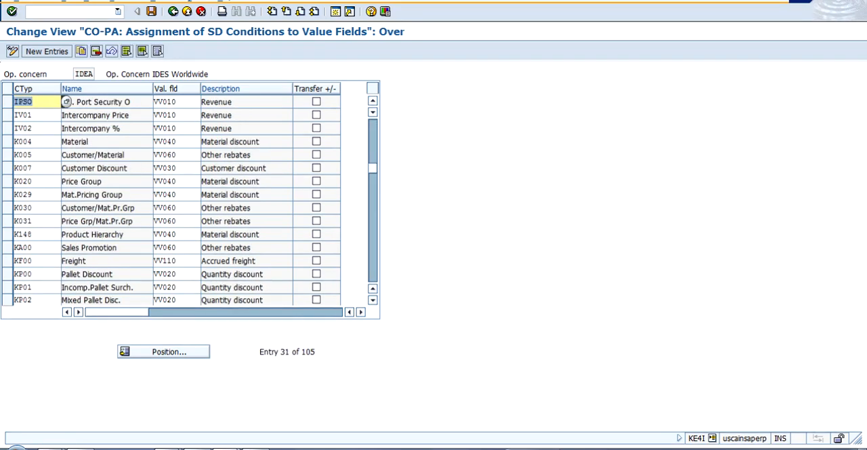
pyautogui.click(23, 101)
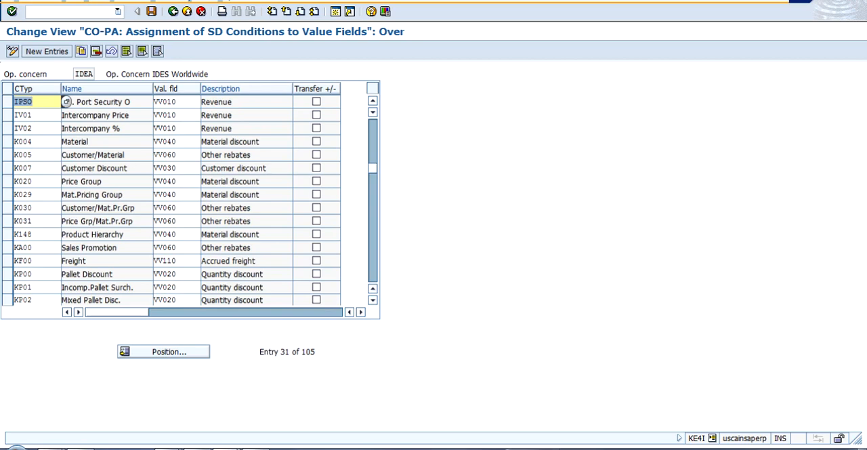
pyautogui.click(31, 101)
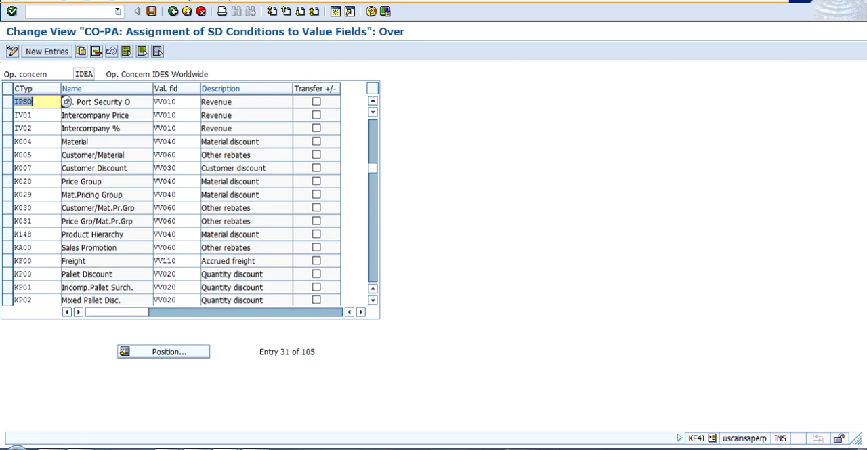